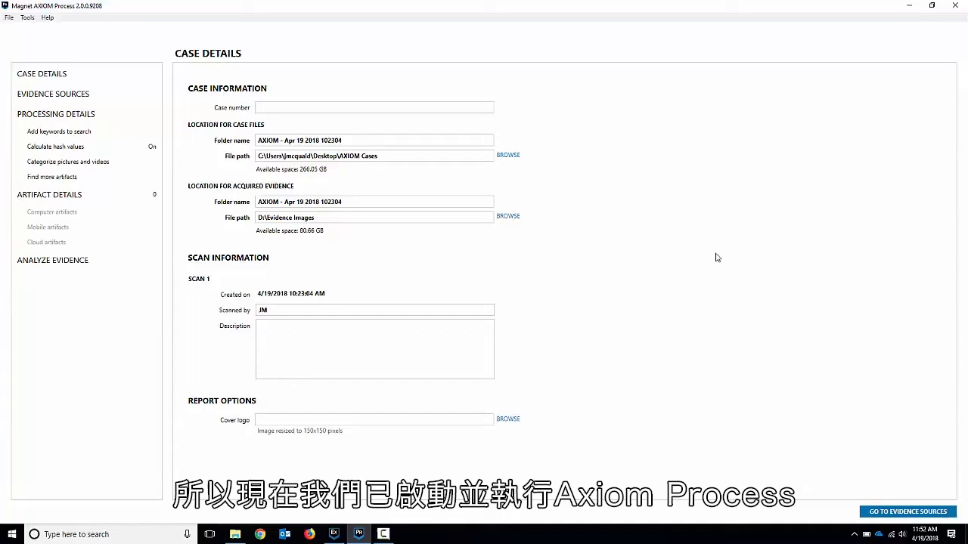
{"action": "mouse_move", "coordinate": [683, 242]}
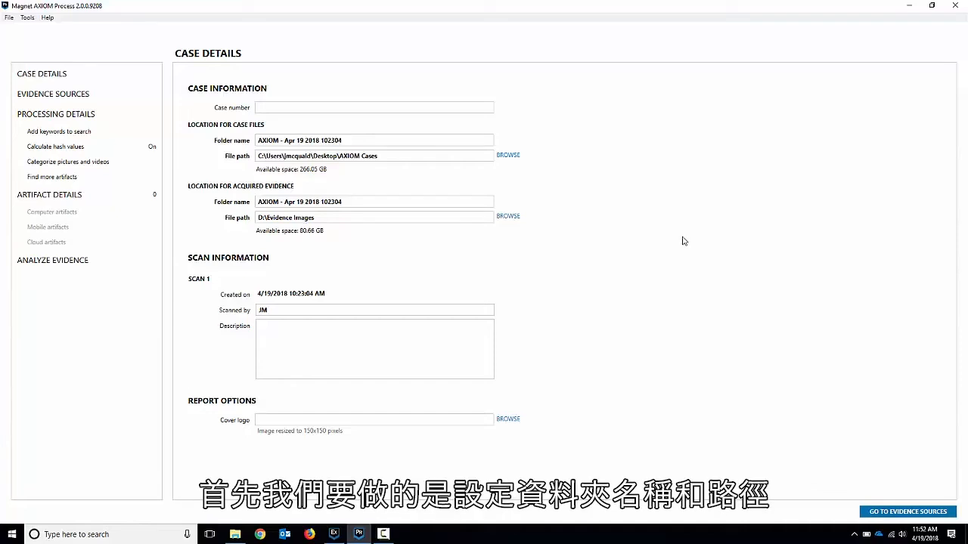
- Name the case files and acquired evidence folders 'AXIOM - Computer' in Case Details
{"action": "left_click", "coordinate": [375, 155]}
{"action": "type", "text": "AXIOM - Computer"}
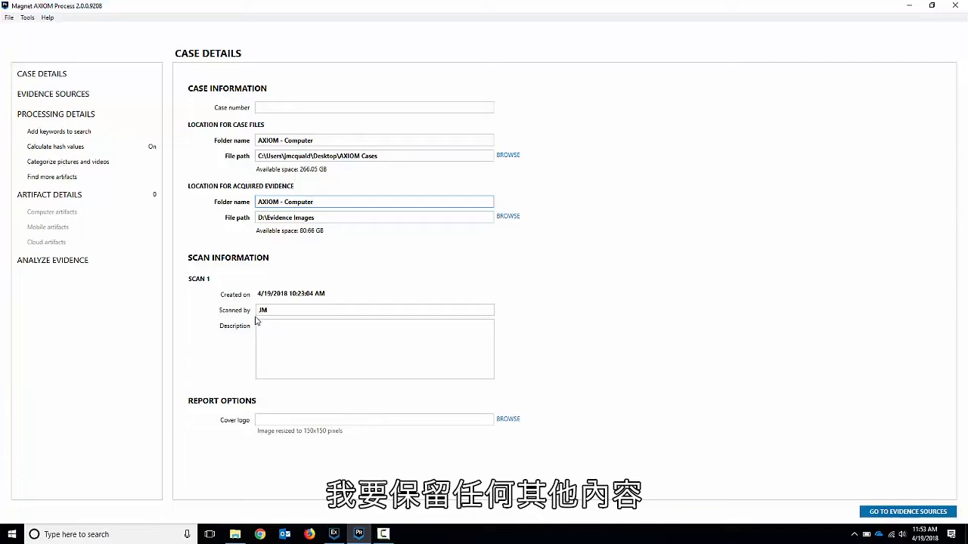
{"action": "left_click", "coordinate": [375, 349]}
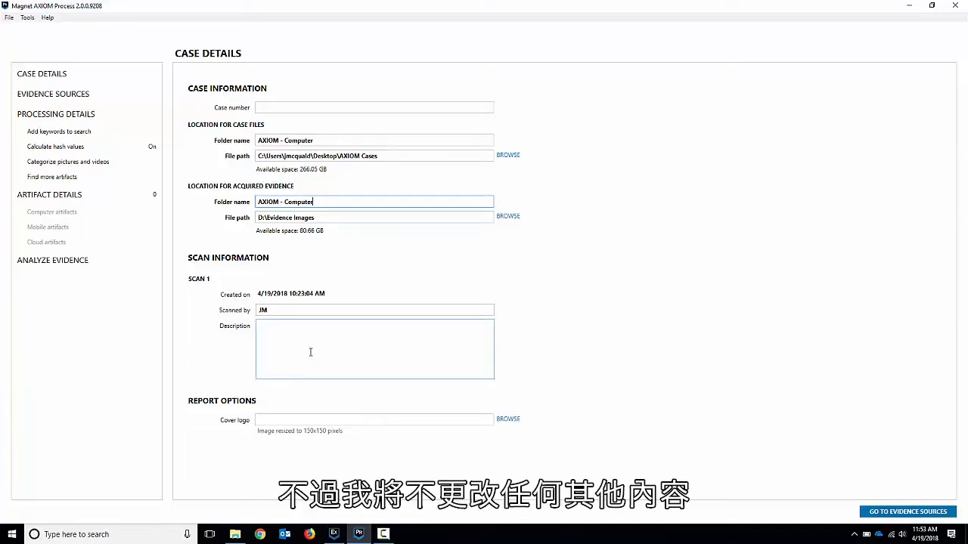
- Go to Evidence Sources and select Computer as the source type
{"action": "left_click", "coordinate": [53, 93]}
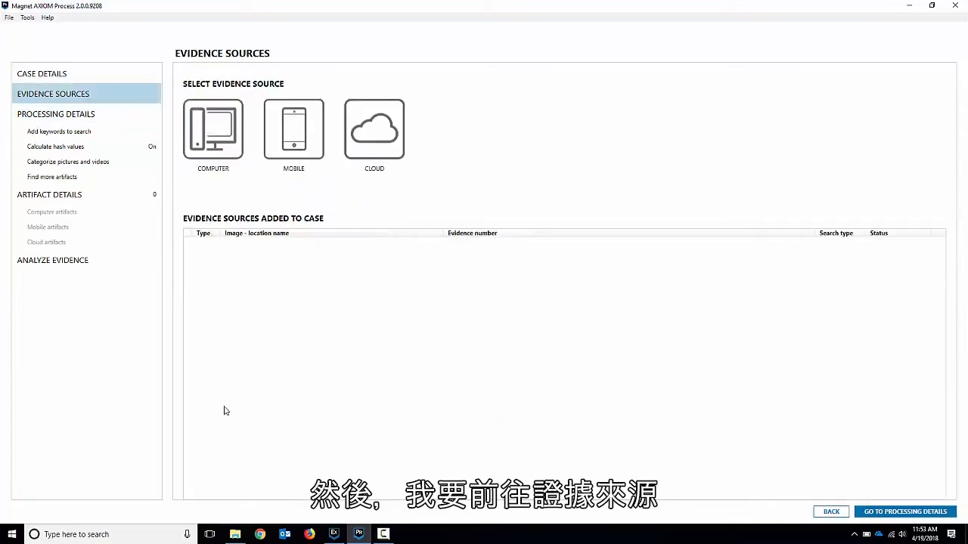
{"action": "mouse_move", "coordinate": [259, 357]}
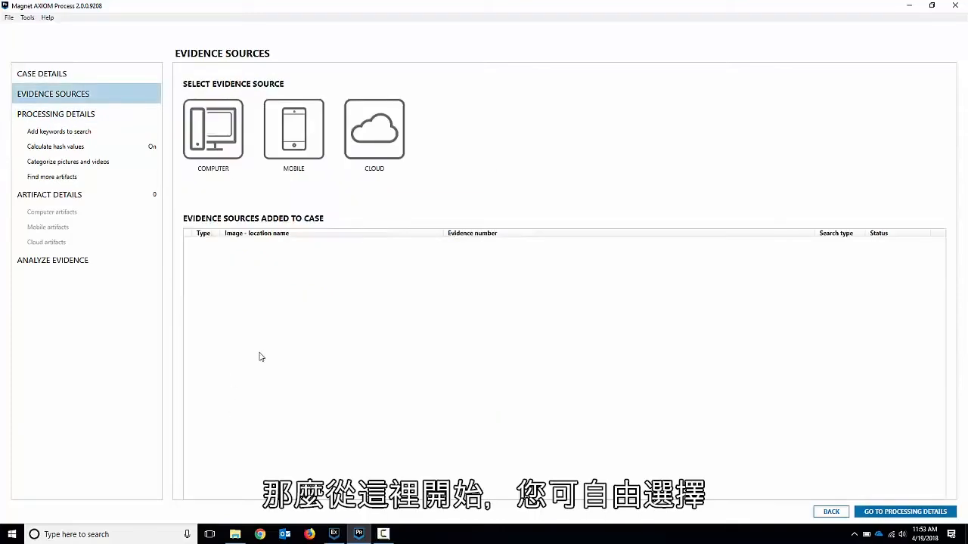
{"action": "mouse_move", "coordinate": [308, 148]}
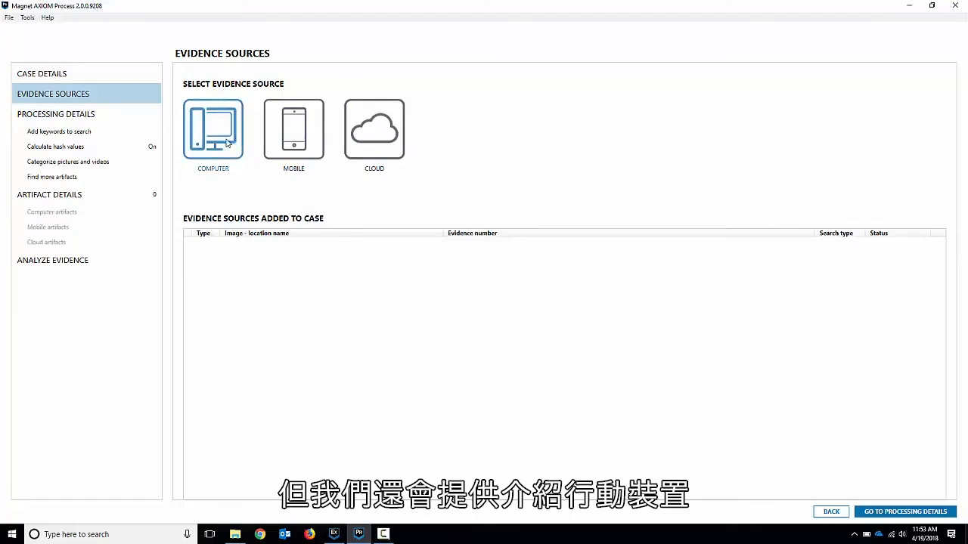
{"action": "mouse_move", "coordinate": [445, 199]}
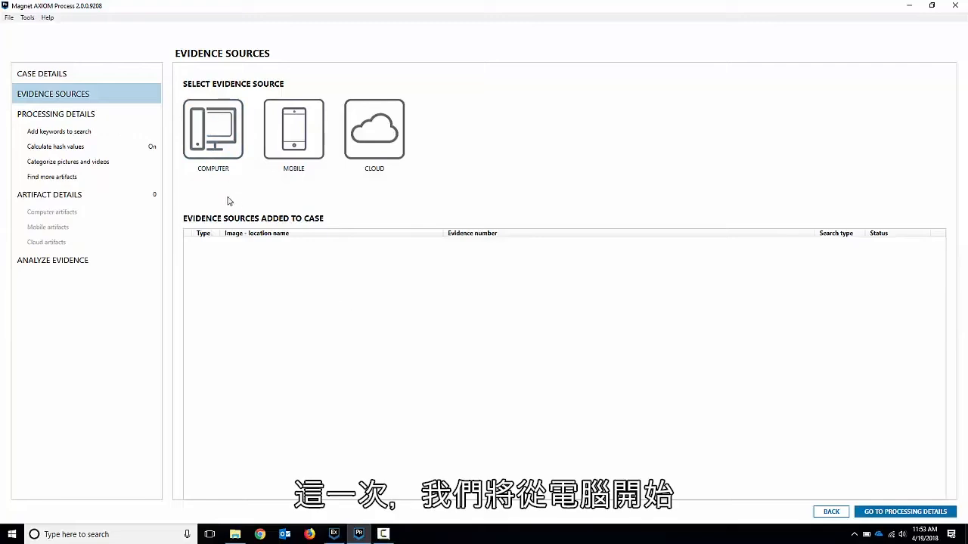
{"action": "left_click", "coordinate": [211, 129]}
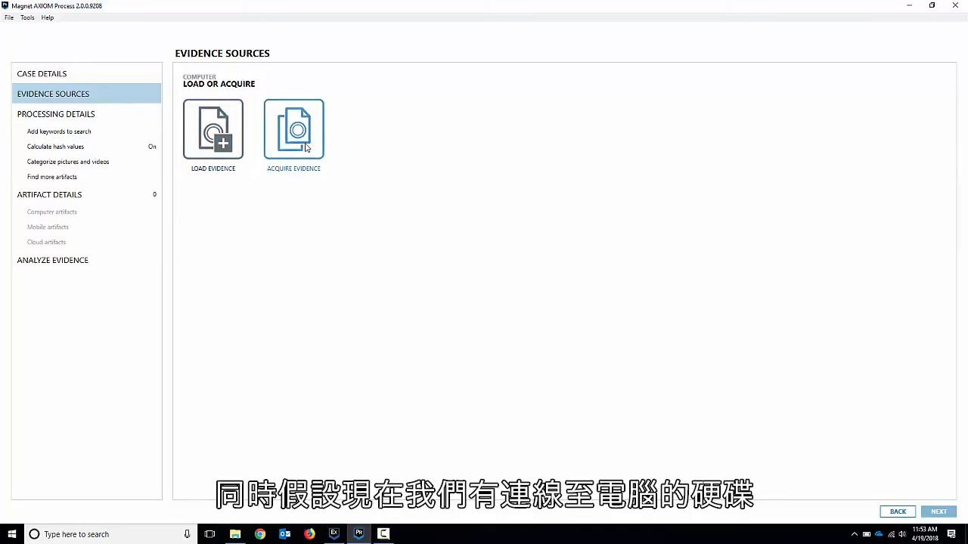
- Choose Acquire Evidence to list the attached devices available for imaging
{"action": "left_click", "coordinate": [294, 129]}
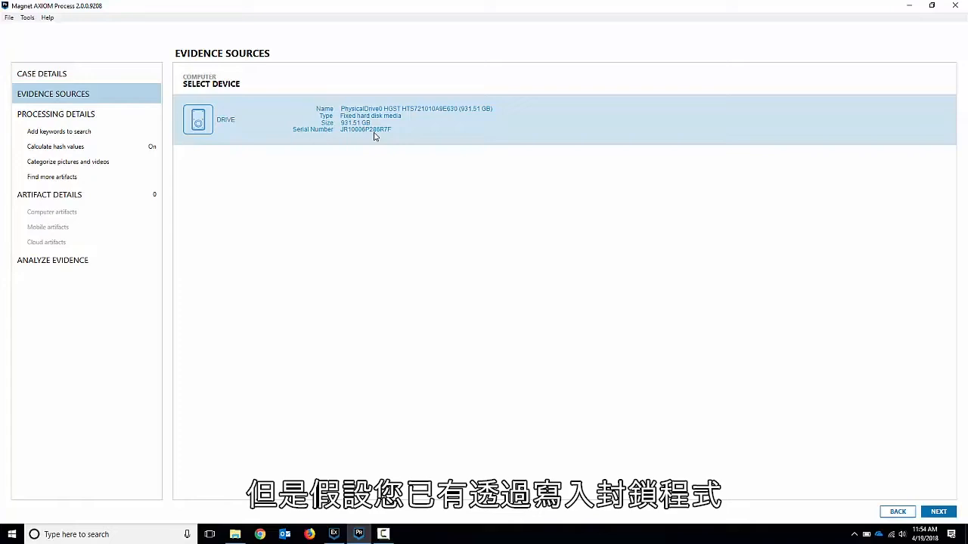
{"action": "mouse_move", "coordinate": [415, 114]}
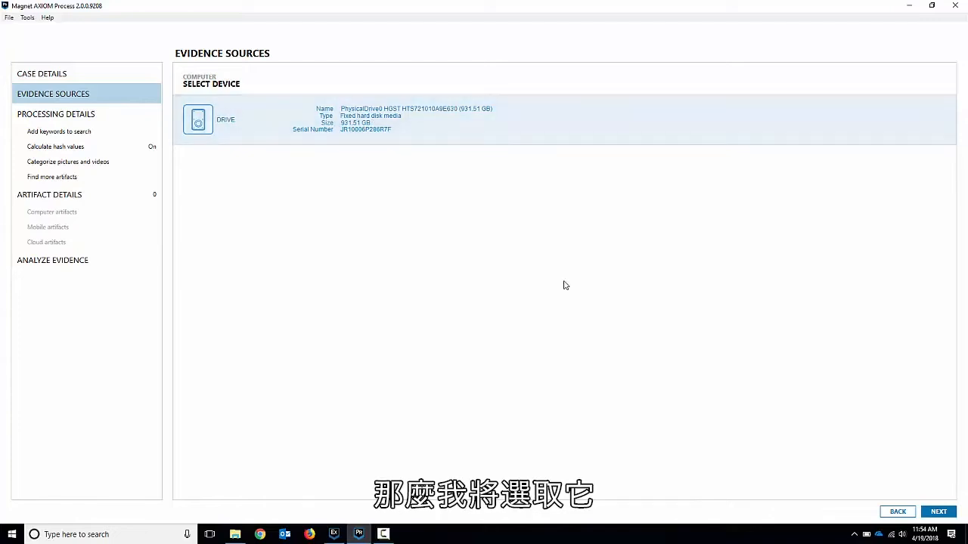
- Select PhysicalDrive0 and keep 'Entire contents of the drive in E01 format' as image type
{"action": "left_click", "coordinate": [198, 118]}
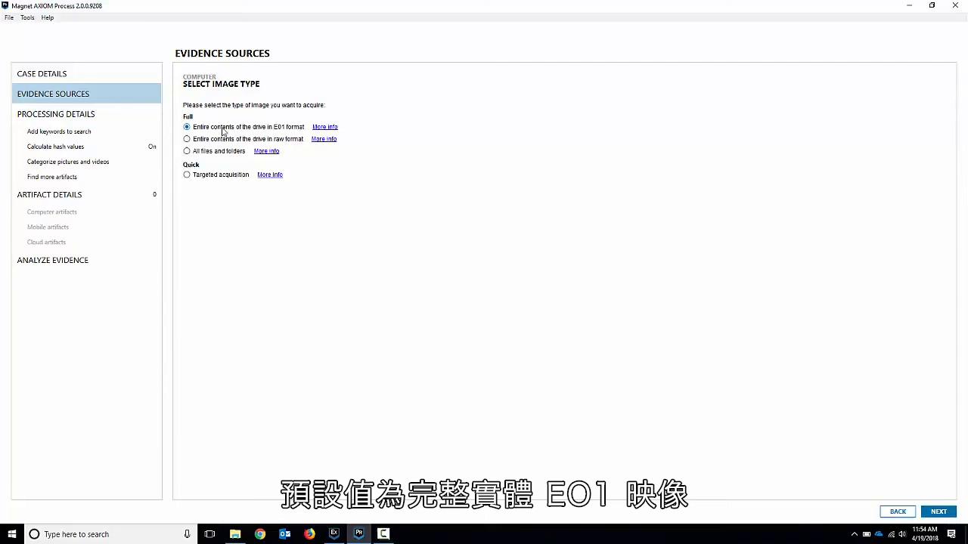
{"action": "mouse_move", "coordinate": [287, 133]}
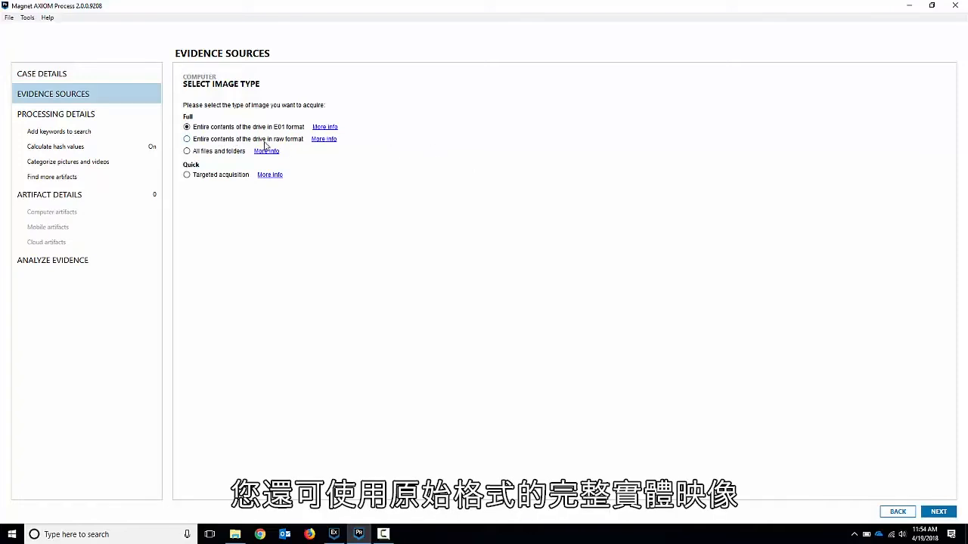
{"action": "mouse_move", "coordinate": [290, 145]}
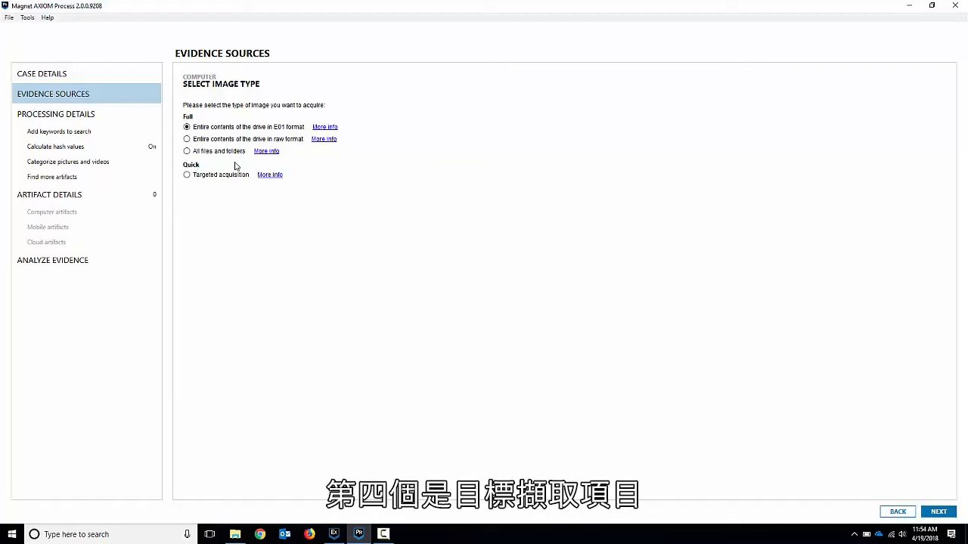
{"action": "left_click", "coordinate": [188, 175]}
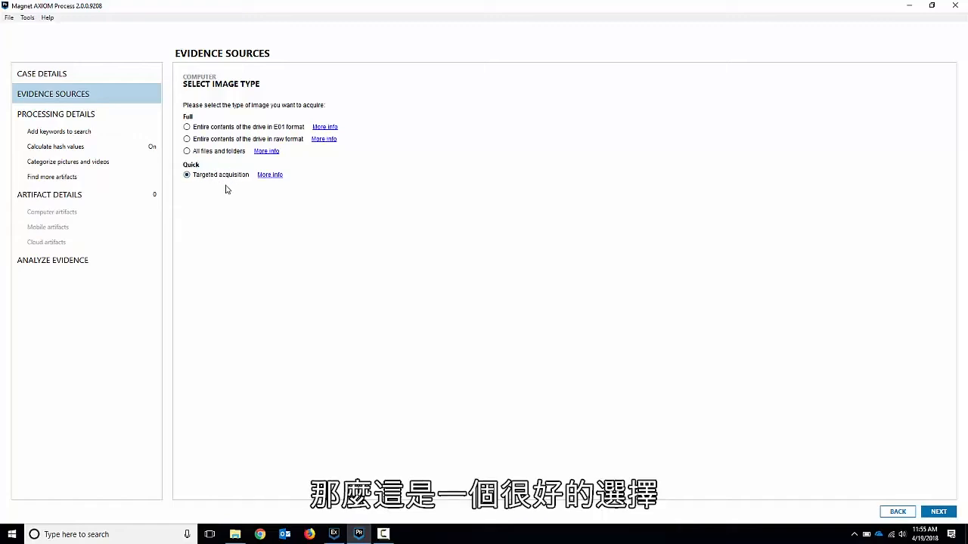
{"action": "left_click", "coordinate": [187, 127]}
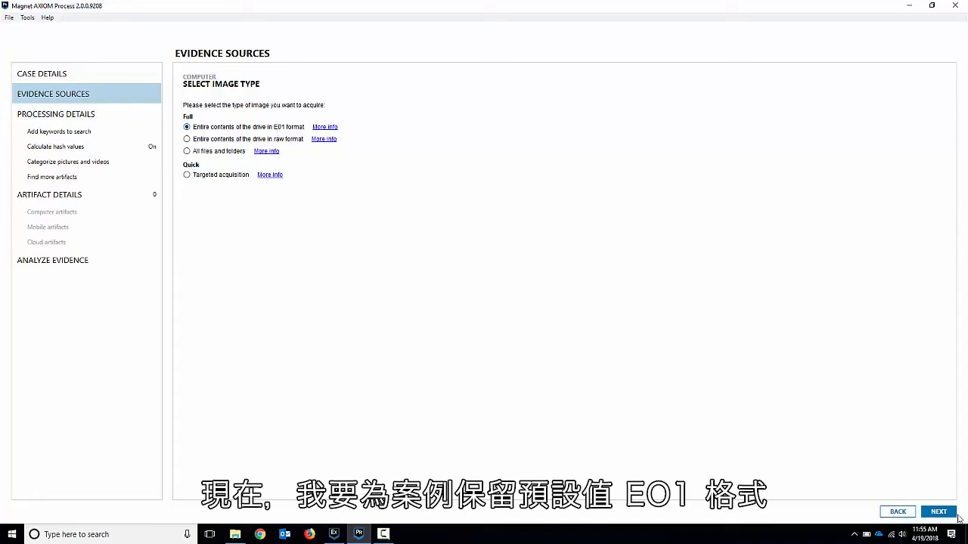
- Add the physical drive as an E01 evidence source with Search type Full
{"action": "left_click", "coordinate": [938, 511]}
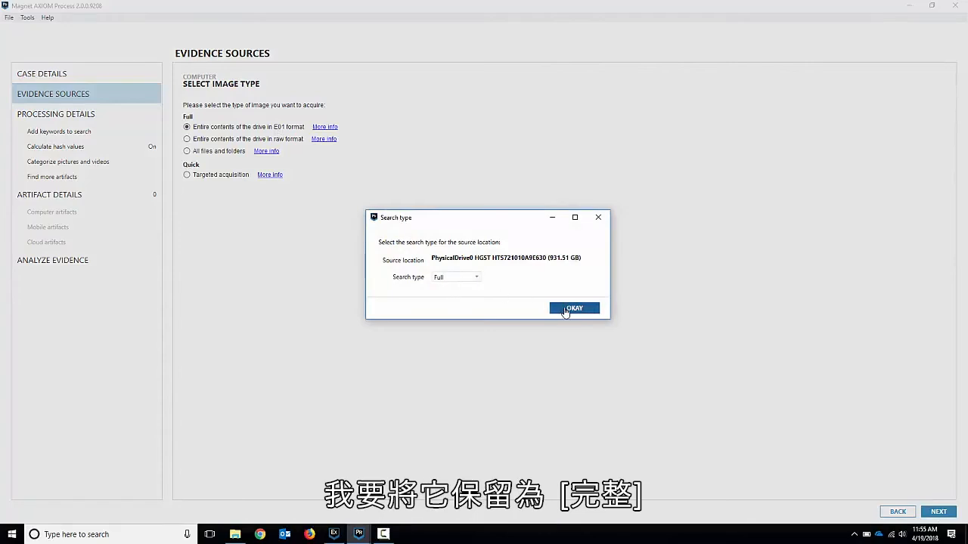
{"action": "left_click", "coordinate": [574, 309]}
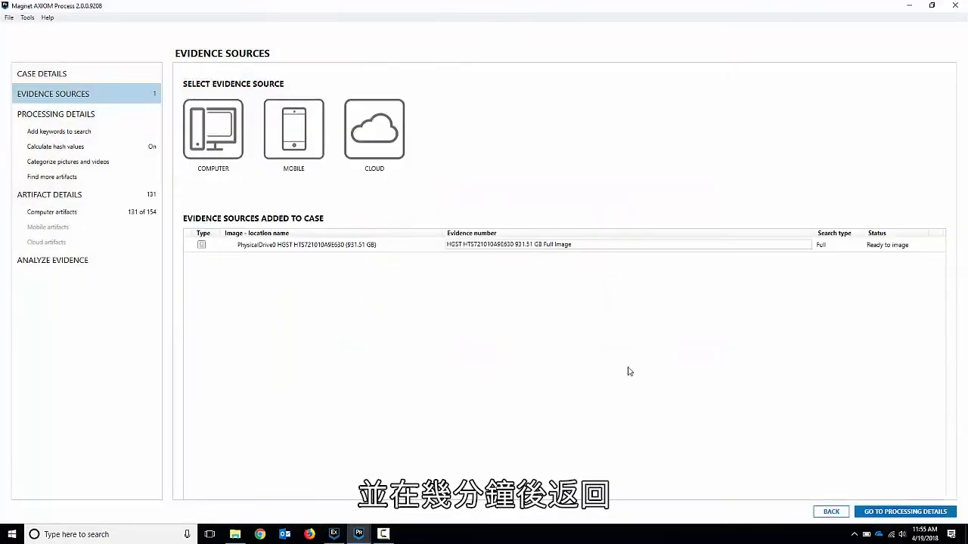
{"action": "left_click", "coordinate": [552, 245]}
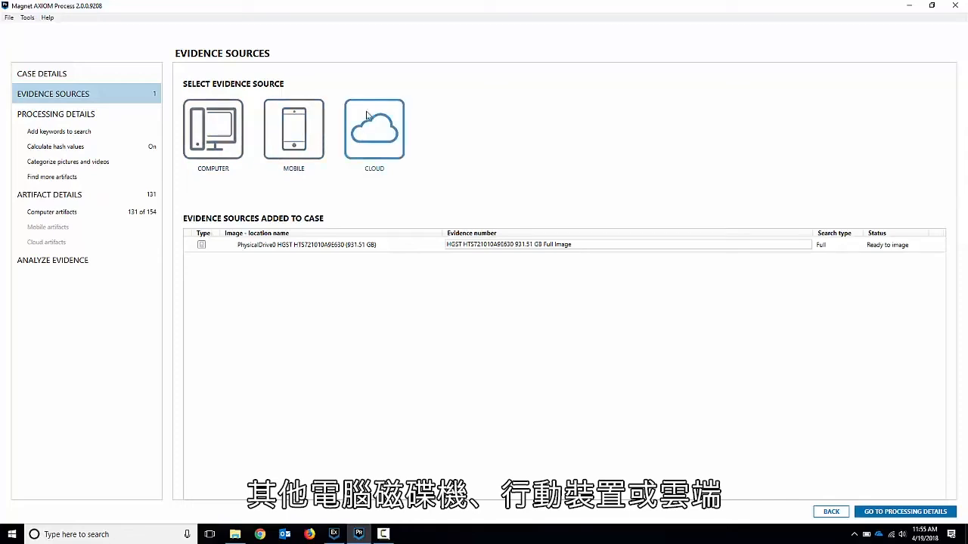
- Start a new computer source and choose to load an existing image file
{"action": "left_click", "coordinate": [211, 128]}
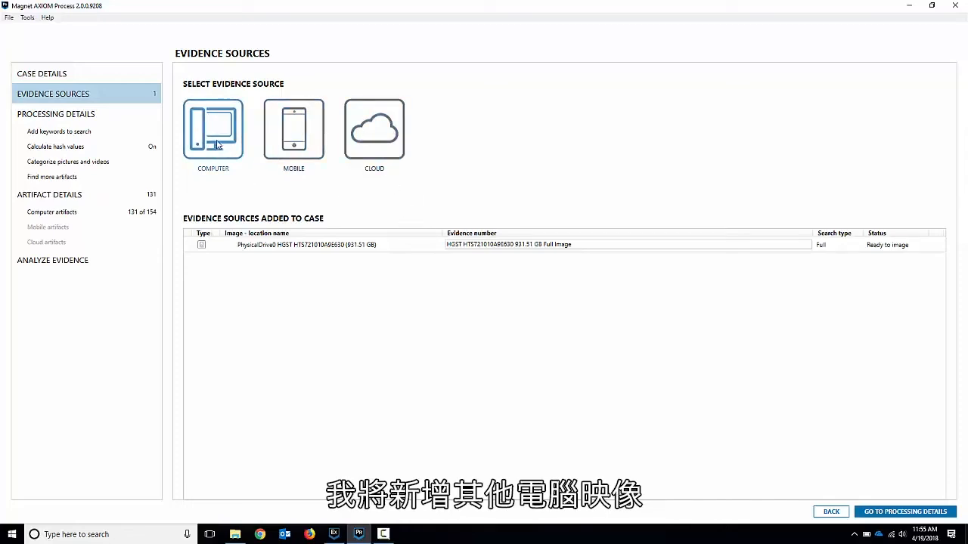
{"action": "left_click", "coordinate": [212, 129]}
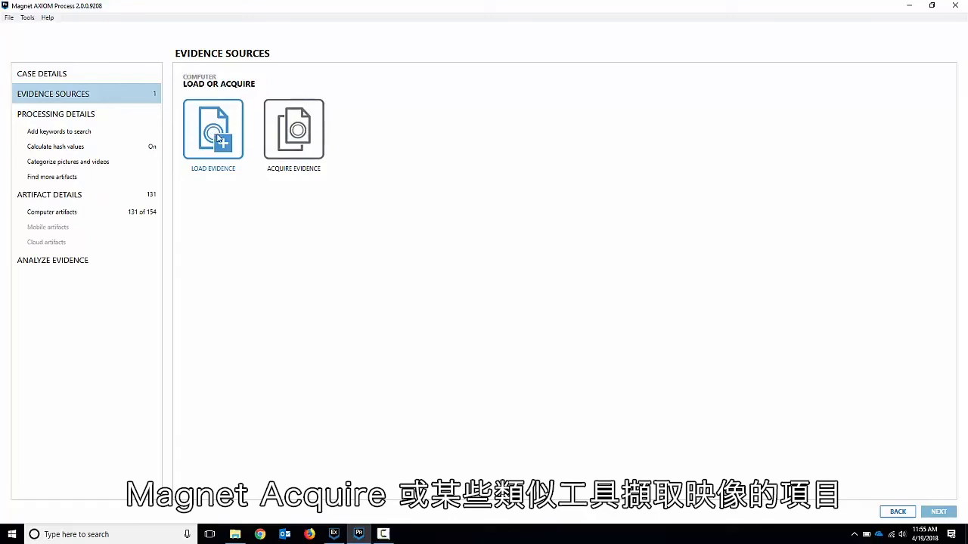
{"action": "left_click", "coordinate": [211, 129]}
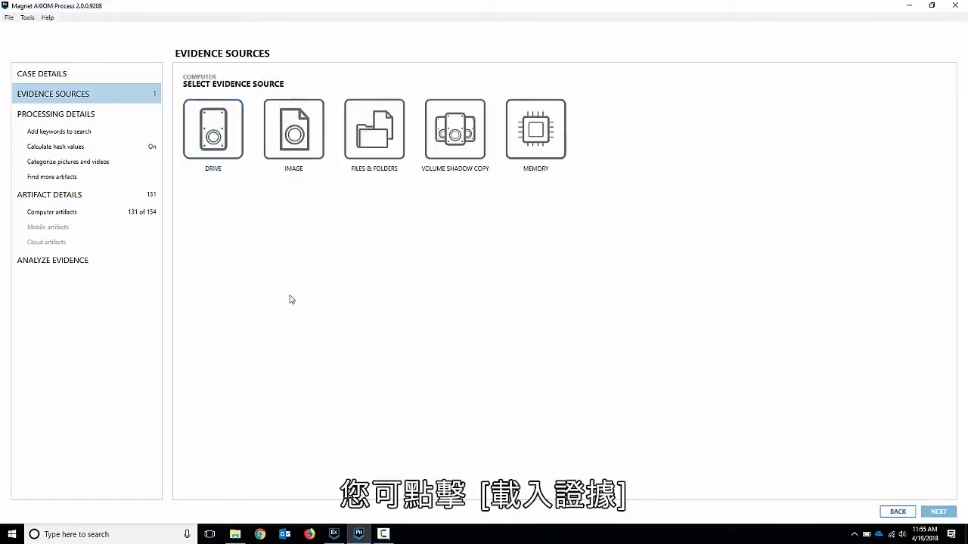
{"action": "left_click", "coordinate": [212, 130]}
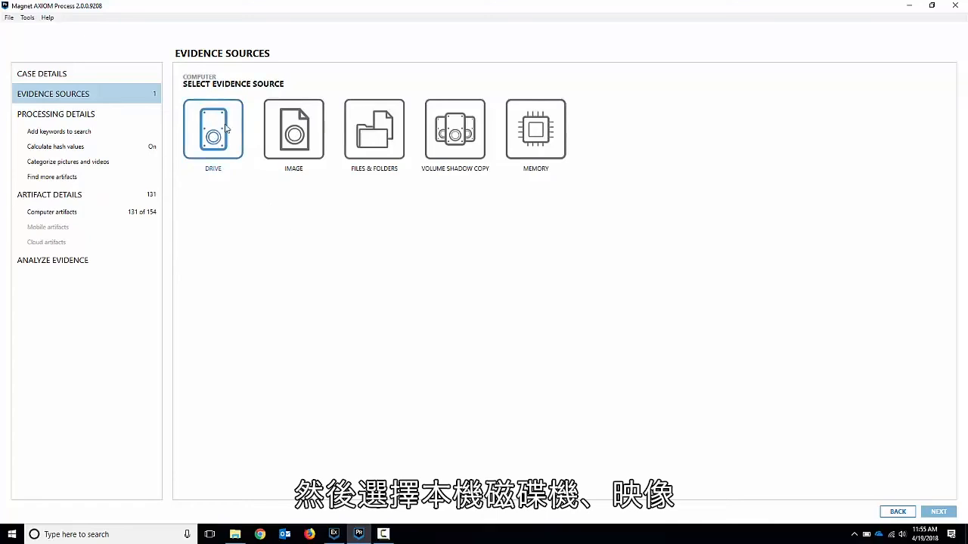
{"action": "left_click", "coordinate": [294, 130]}
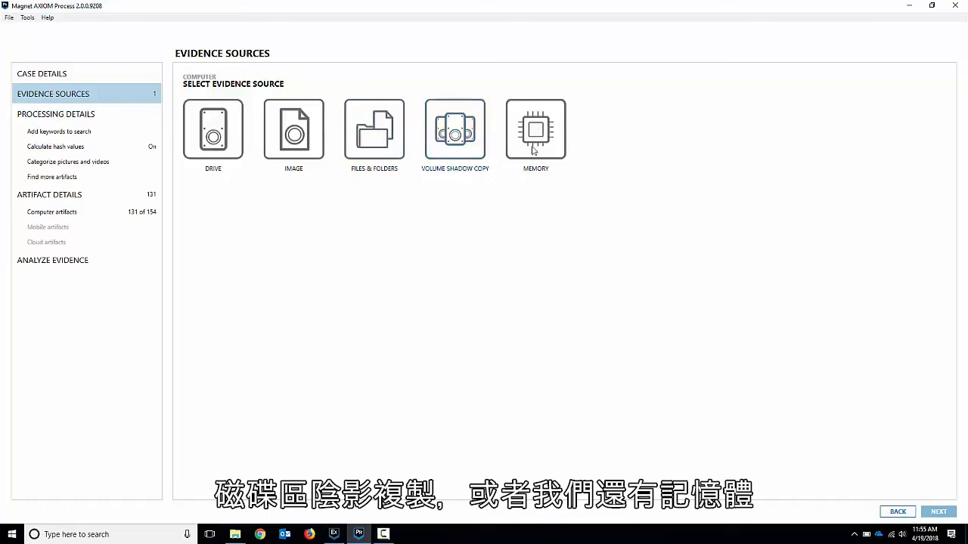
{"action": "left_click", "coordinate": [535, 130]}
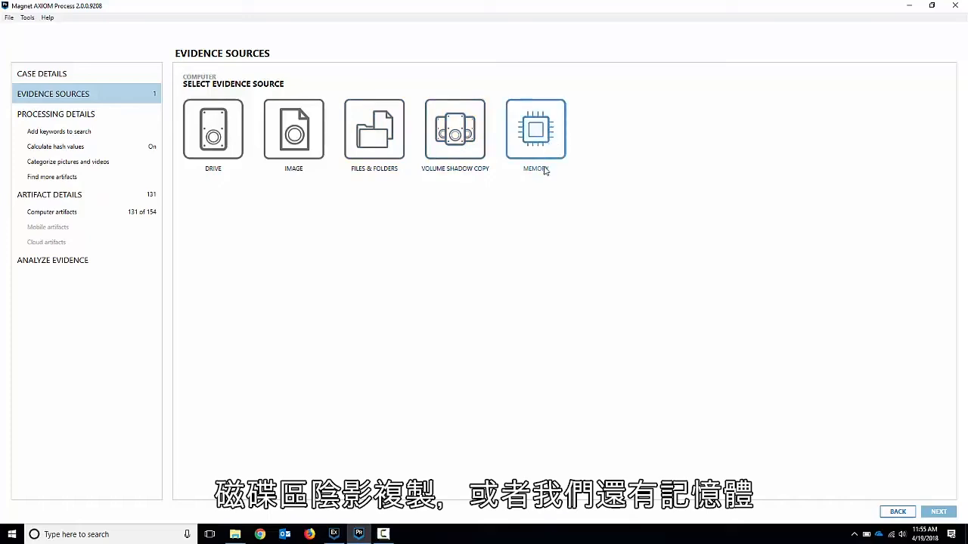
{"action": "left_click", "coordinate": [293, 130]}
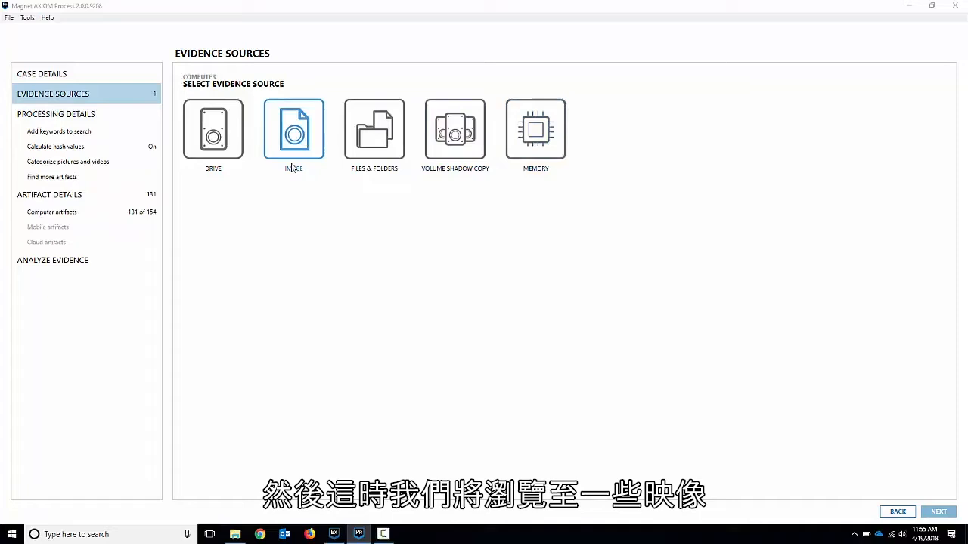
{"action": "left_click", "coordinate": [293, 128]}
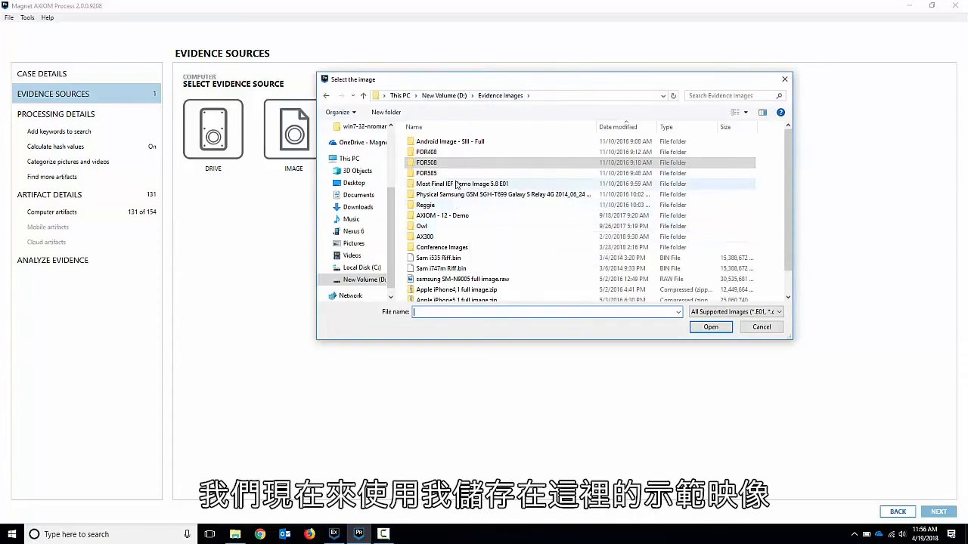
- Load MostFinalIEFDemoImage5.0.E01 from its folder, showing All files to pick the first segment
{"action": "double_click", "coordinate": [463, 185]}
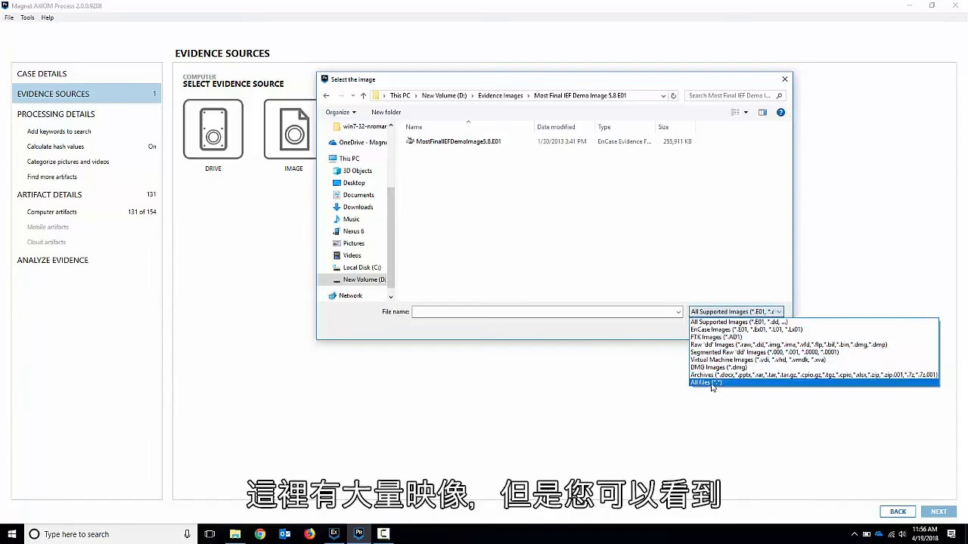
{"action": "left_click", "coordinate": [705, 382]}
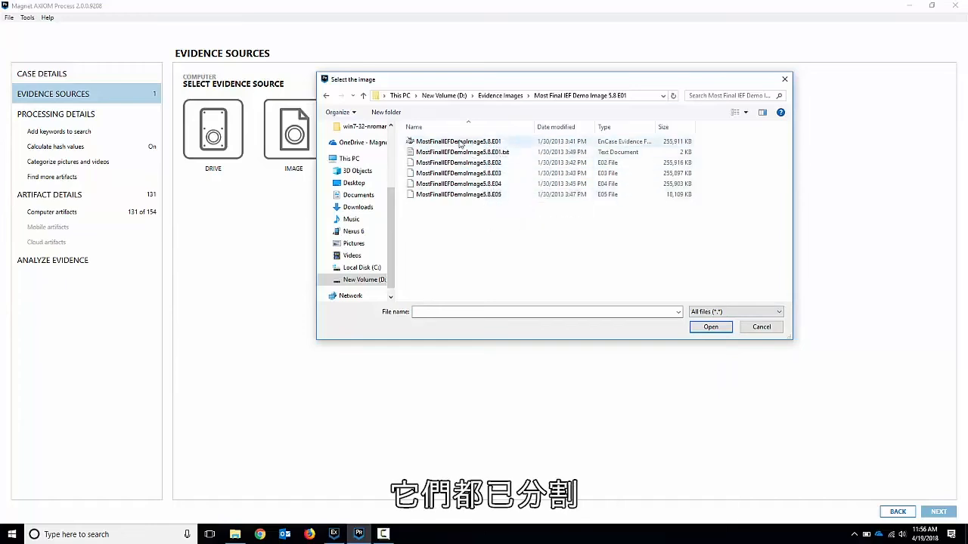
{"action": "left_click", "coordinate": [457, 142]}
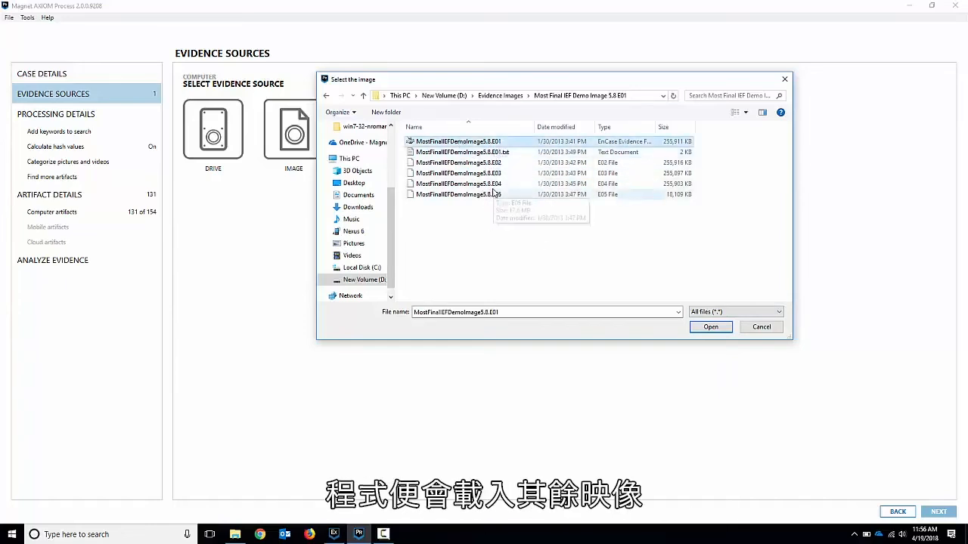
{"action": "left_click", "coordinate": [711, 326]}
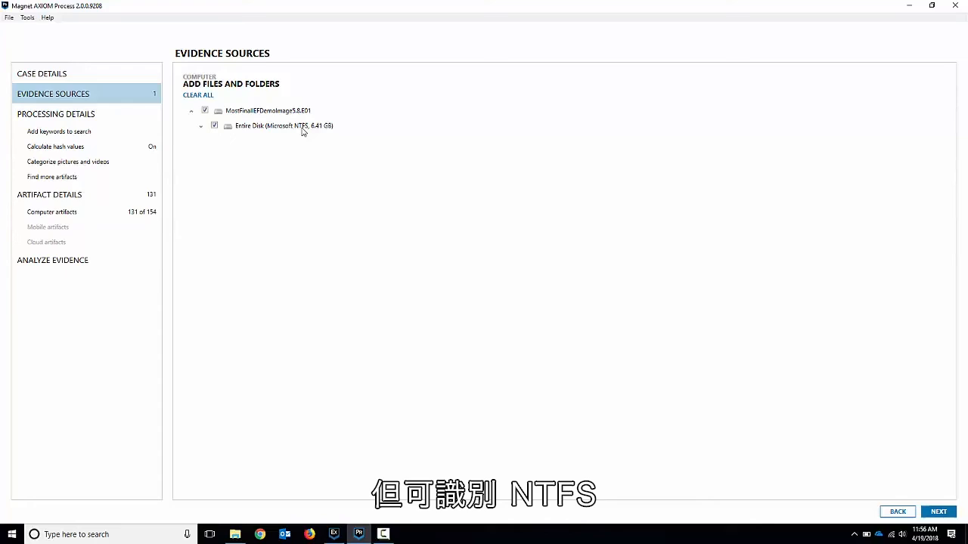
- Add the image's entire NTFS disk as an evidence source with Search type Full
{"action": "left_click", "coordinate": [938, 511]}
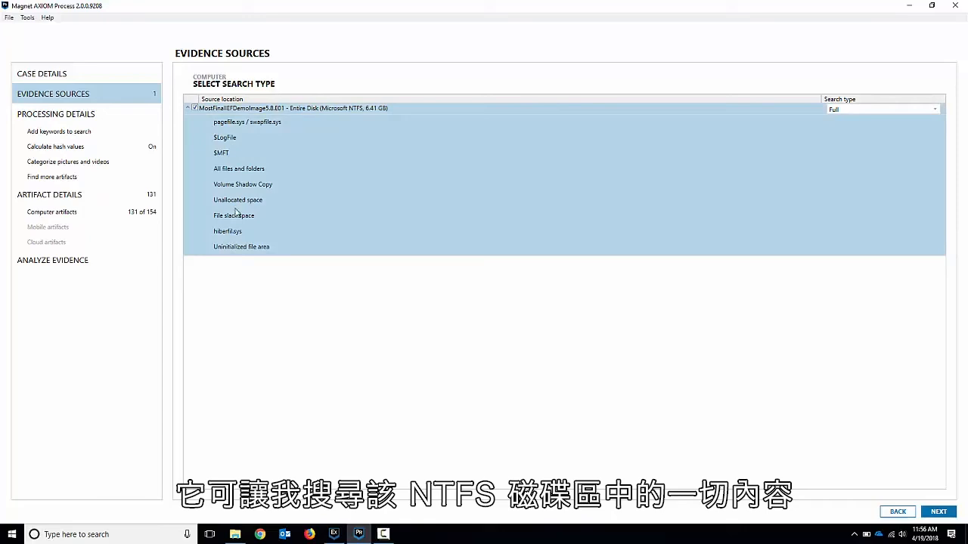
{"action": "mouse_move", "coordinate": [694, 161]}
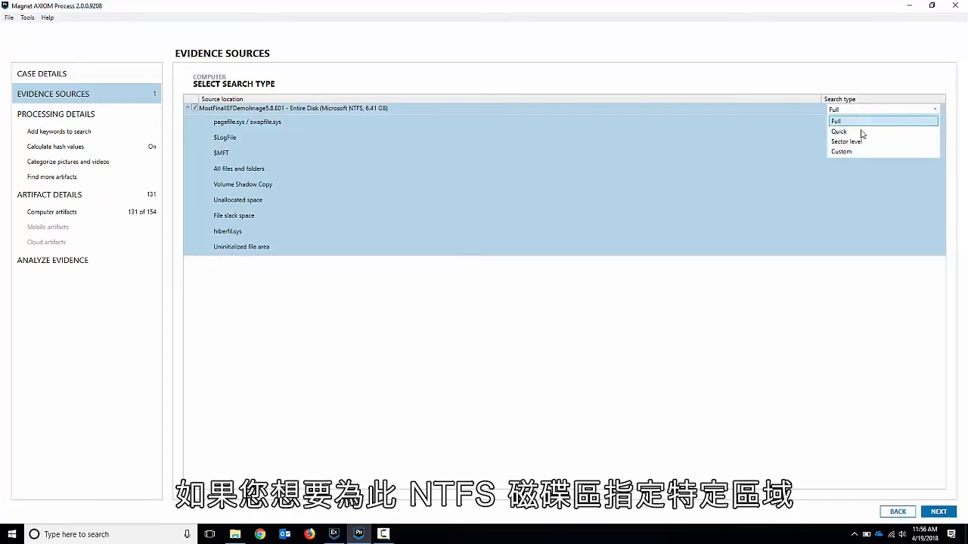
{"action": "left_click", "coordinate": [835, 121]}
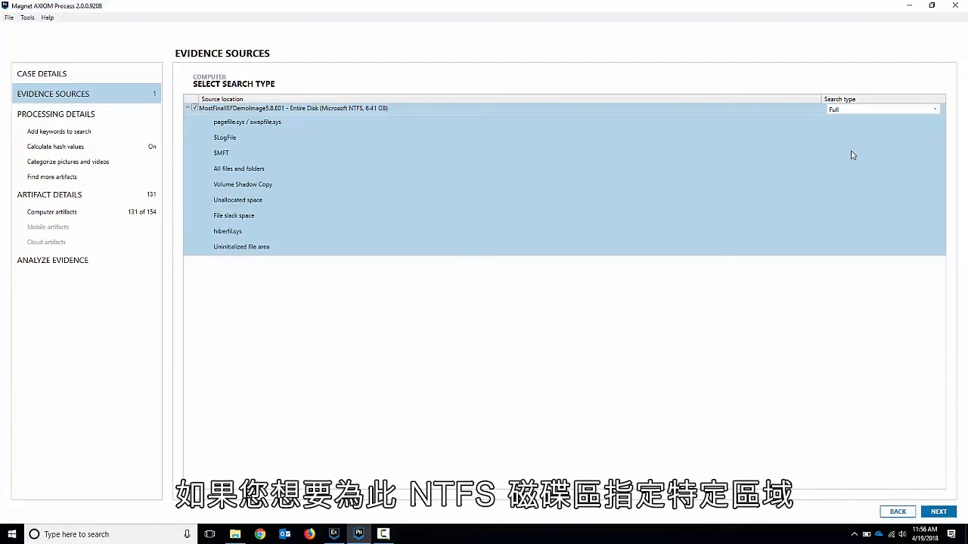
{"action": "left_click", "coordinate": [880, 109]}
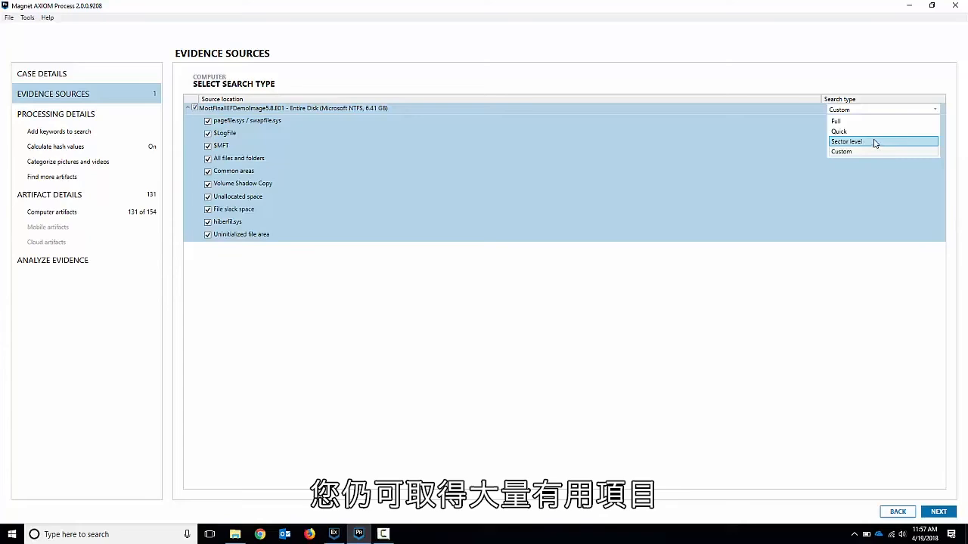
{"action": "mouse_move", "coordinate": [844, 121]}
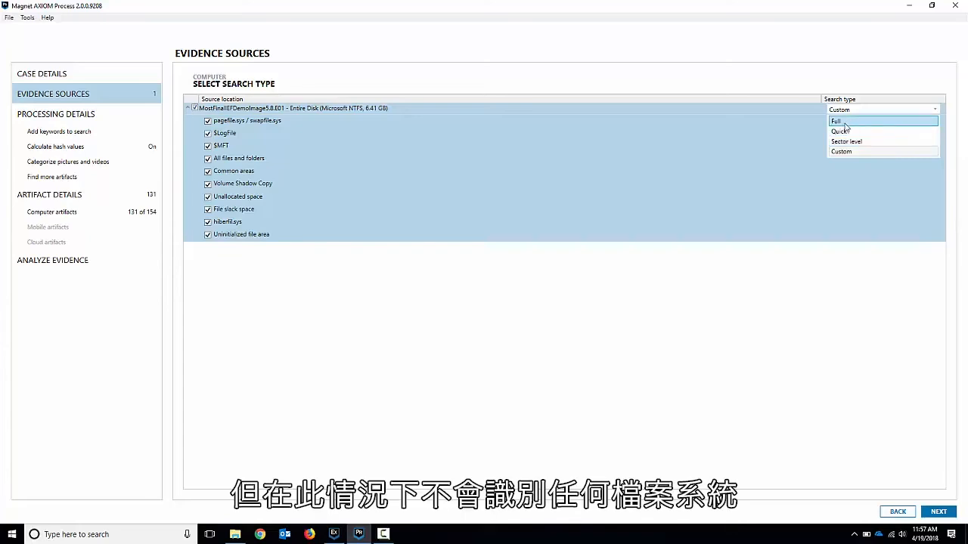
{"action": "left_click", "coordinate": [834, 121]}
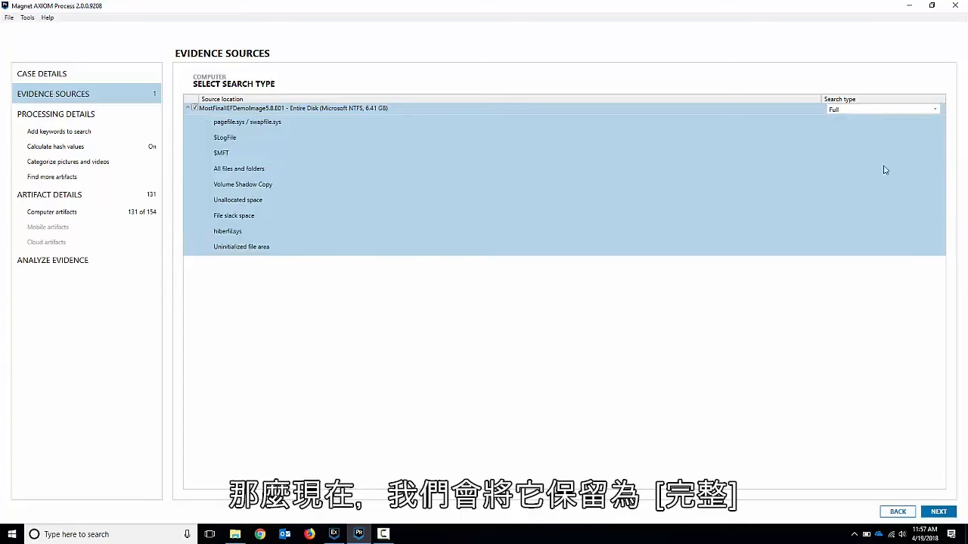
{"action": "left_click", "coordinate": [938, 511]}
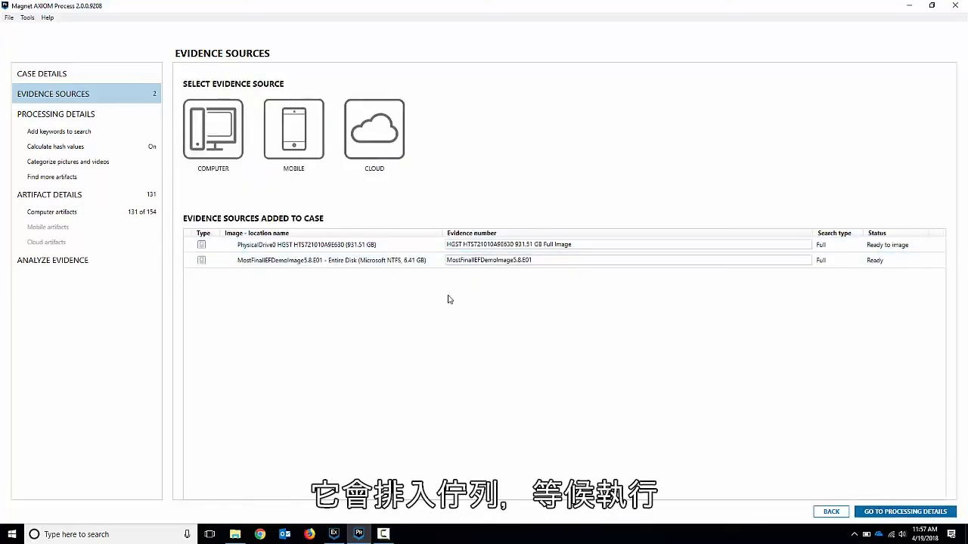
- Load the Windows 7 memory dump from the Evidence Images folder as a Computer > Memory source
{"action": "left_click", "coordinate": [212, 128]}
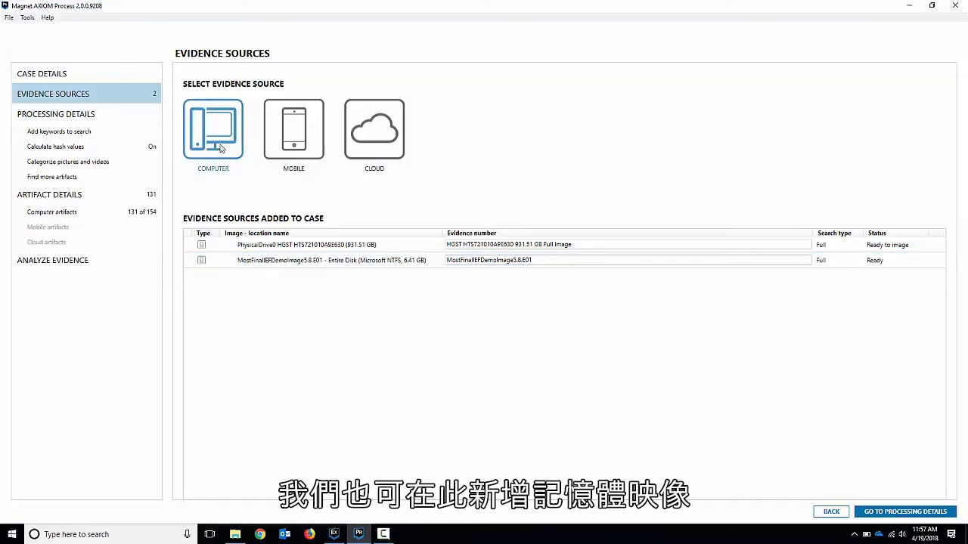
{"action": "left_click", "coordinate": [212, 128]}
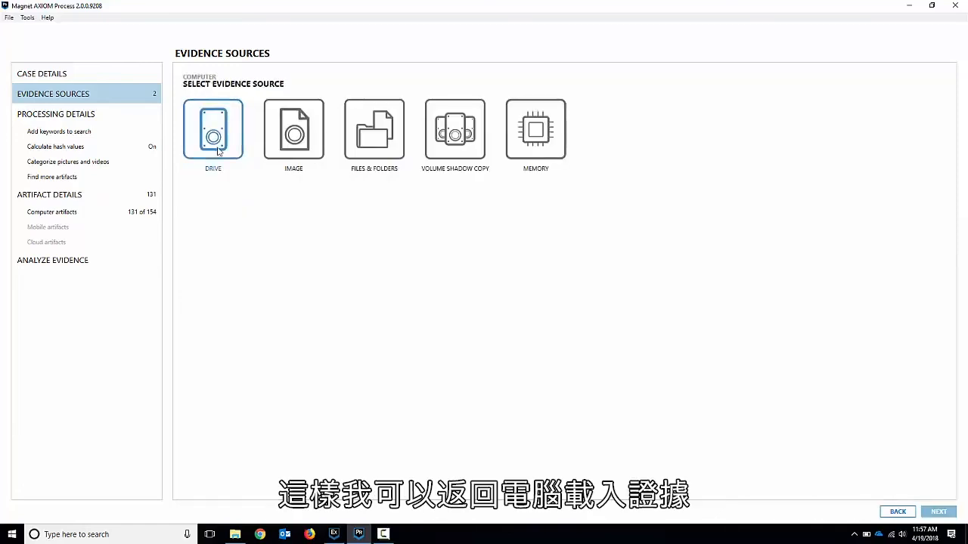
{"action": "left_click", "coordinate": [535, 130]}
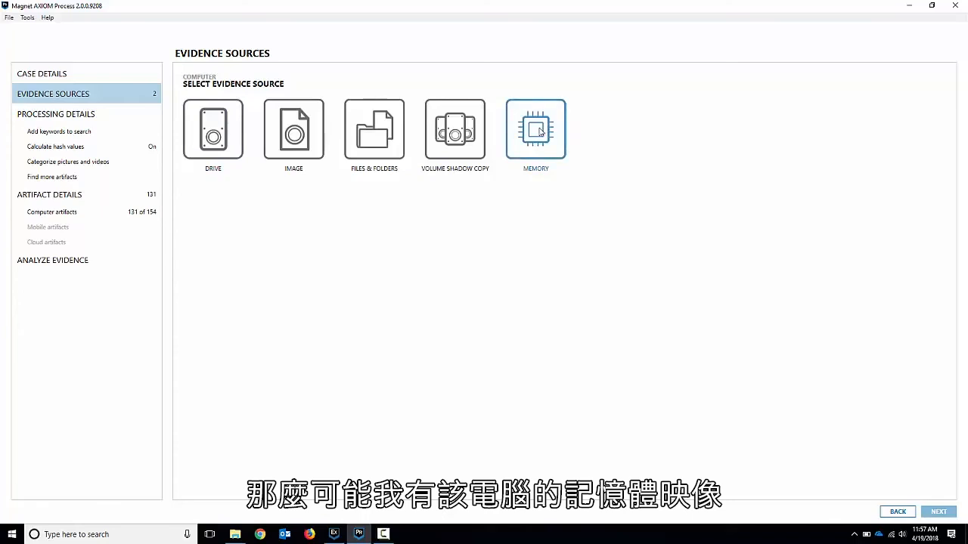
{"action": "left_click", "coordinate": [535, 130]}
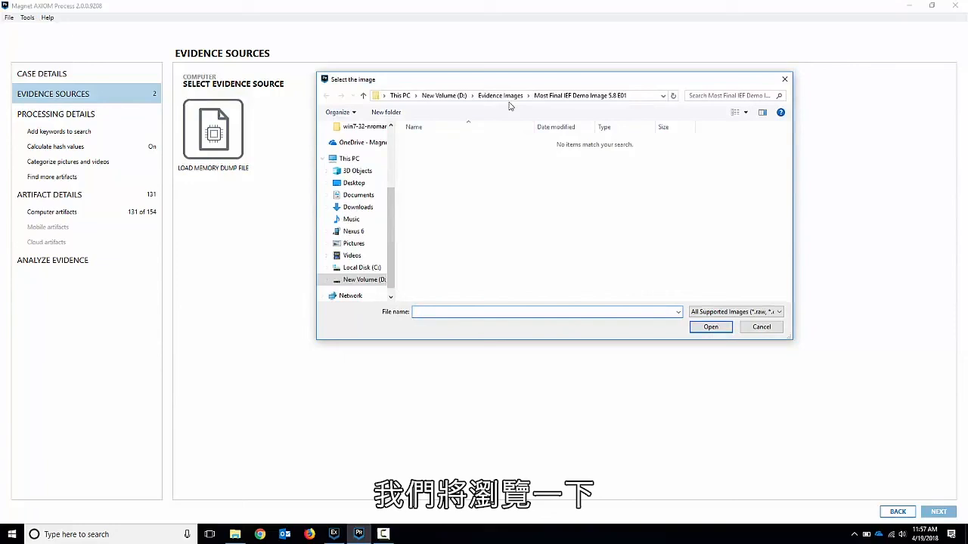
{"action": "left_click", "coordinate": [499, 95]}
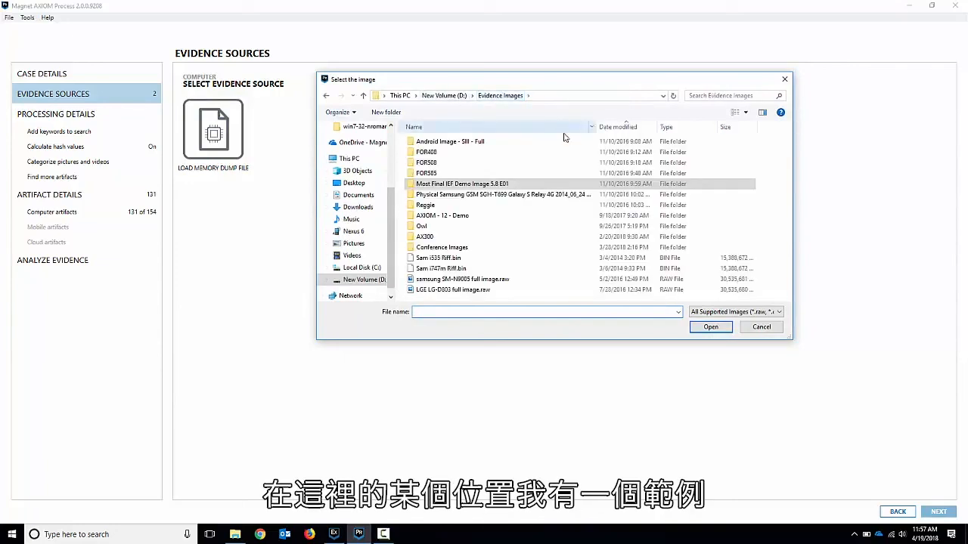
{"action": "double_click", "coordinate": [427, 163]}
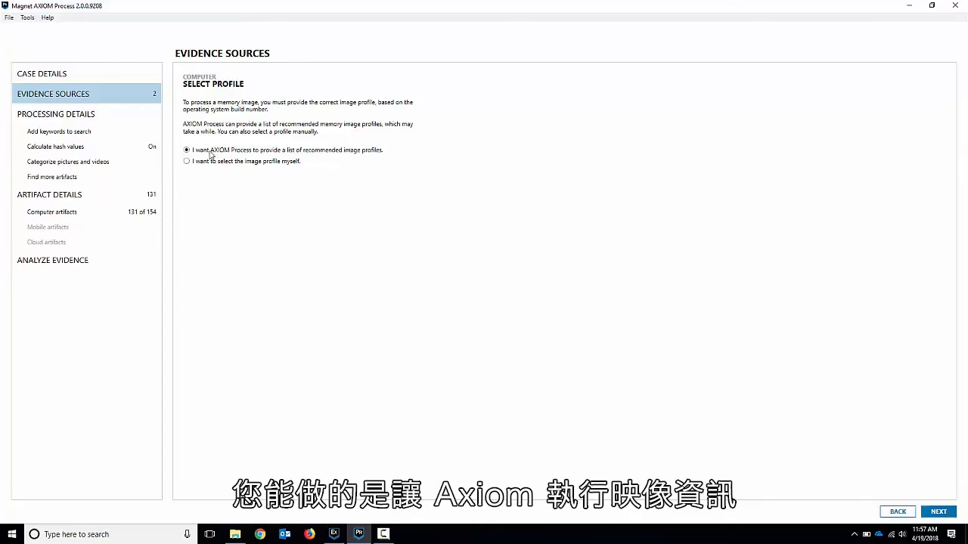
{"action": "mouse_move", "coordinate": [293, 160]}
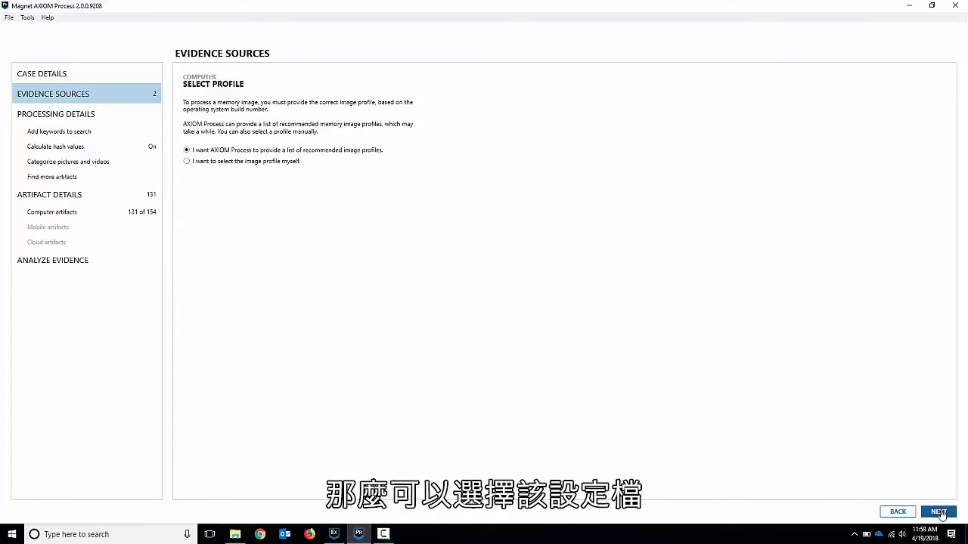
- Let AXIOM Process recommend image profiles for the memory dump, yielding Win7SP0x86
{"action": "left_click", "coordinate": [937, 511]}
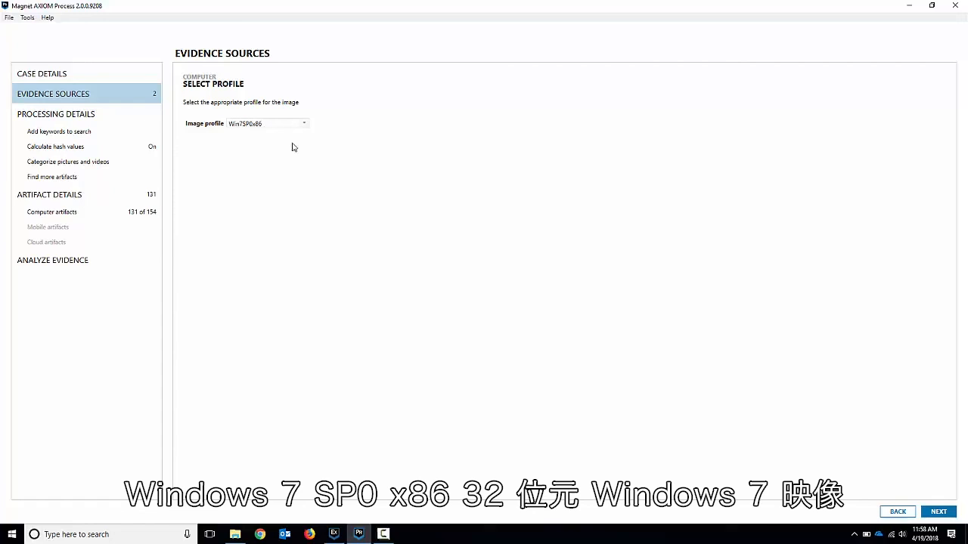
{"action": "mouse_move", "coordinate": [231, 130]}
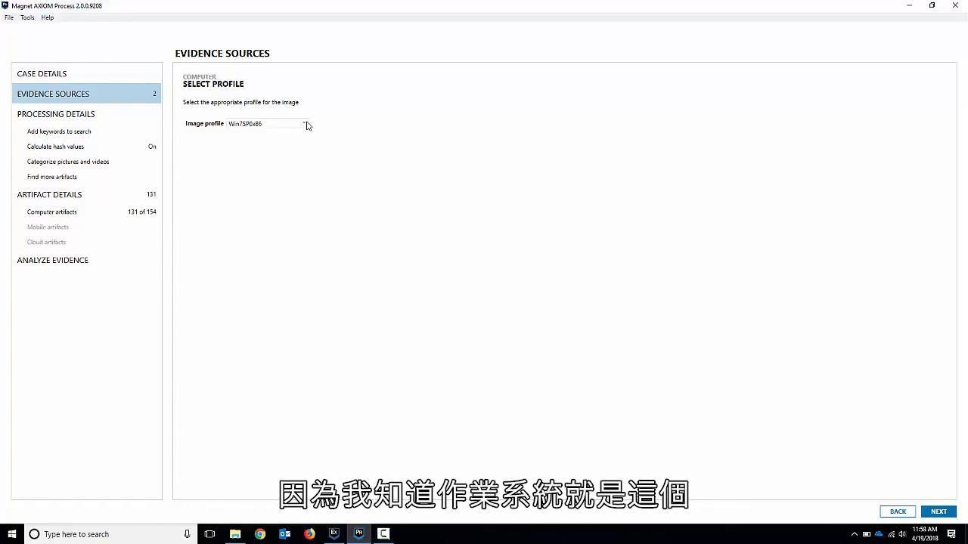
- Select the recommended Win7SP0x86 profile and add the memory dump as a full-search source
{"action": "left_click", "coordinate": [303, 124]}
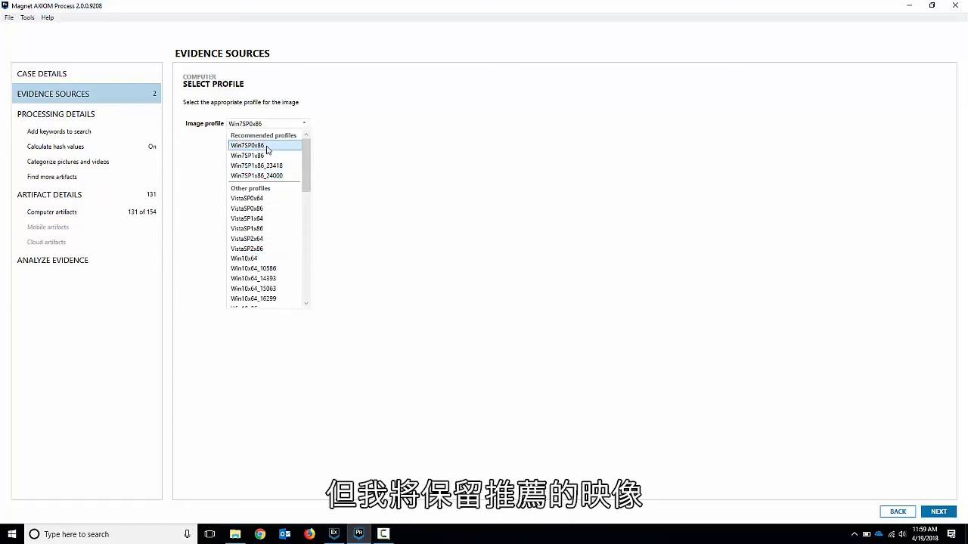
{"action": "left_click", "coordinate": [266, 146]}
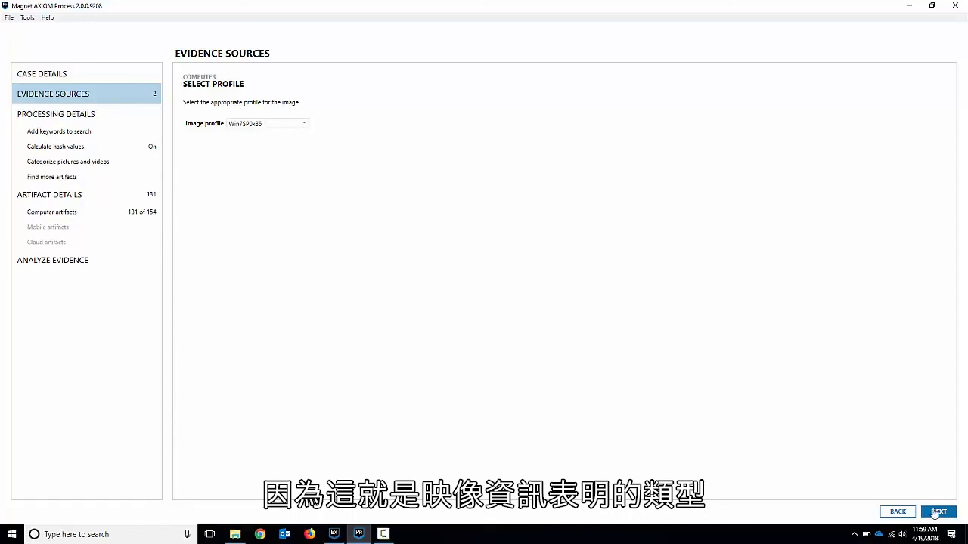
{"action": "left_click", "coordinate": [938, 511]}
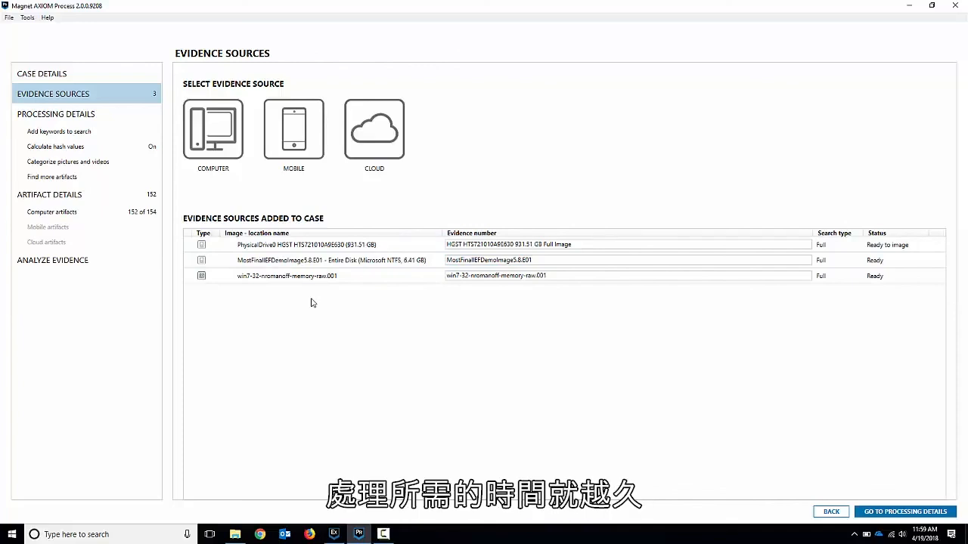
- Select the Windows 7 memory dump entry, the third full-search evidence source in the case
{"action": "left_click", "coordinate": [286, 276]}
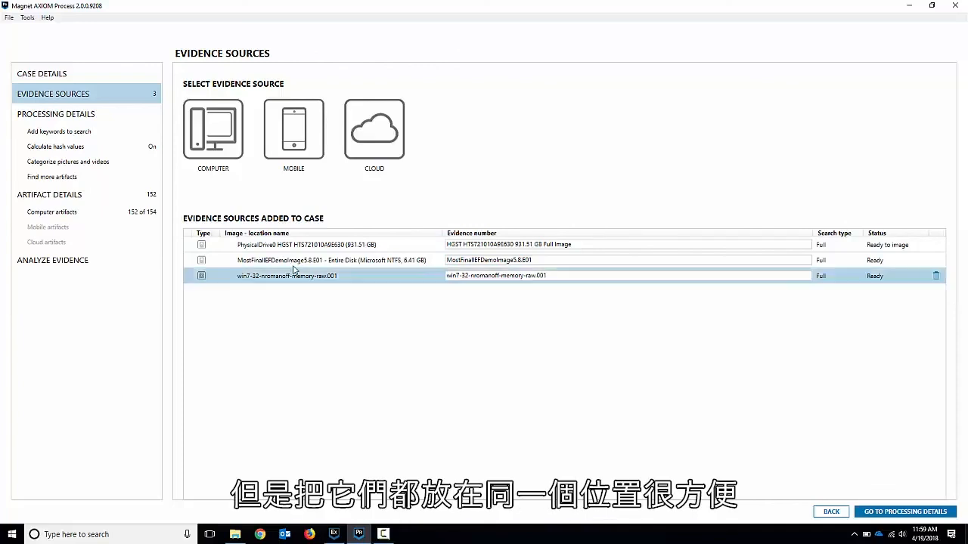